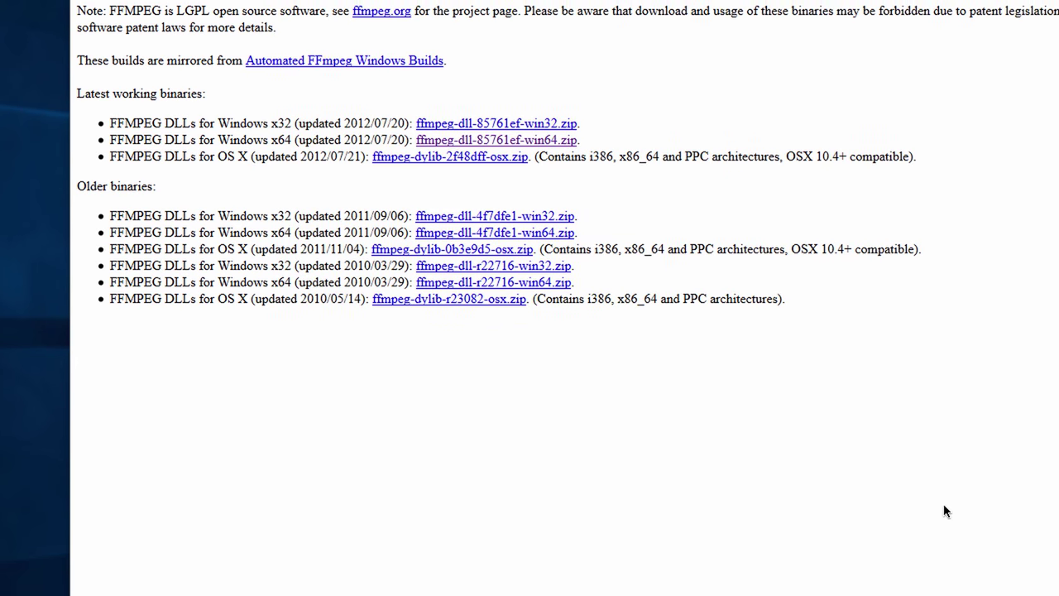
Import MVI_9577.MOV from the 100CANON folder onto a track
scroll(up, 3)
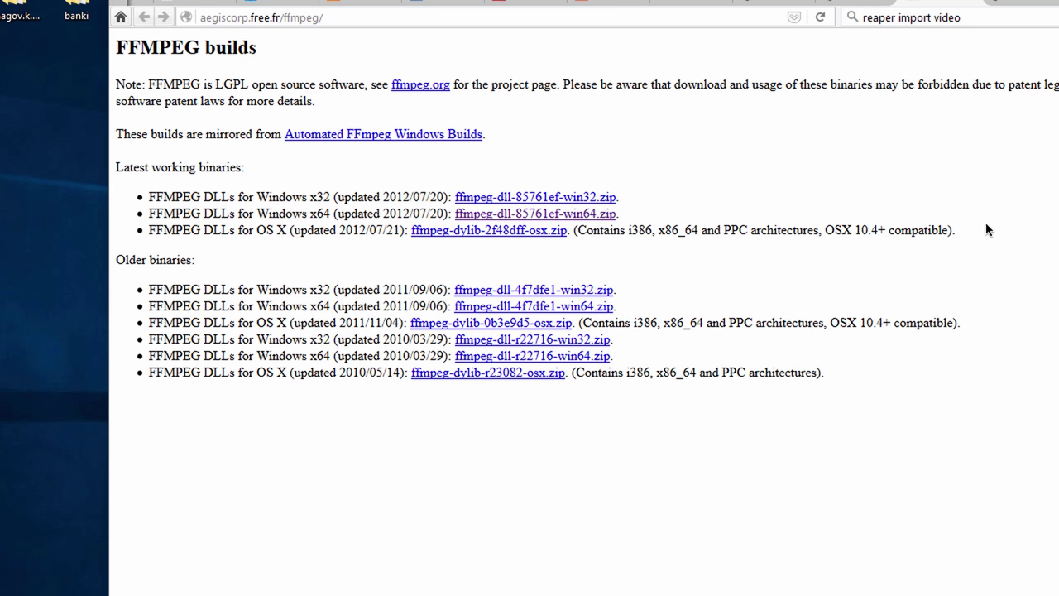
mouse_move(637, 218)
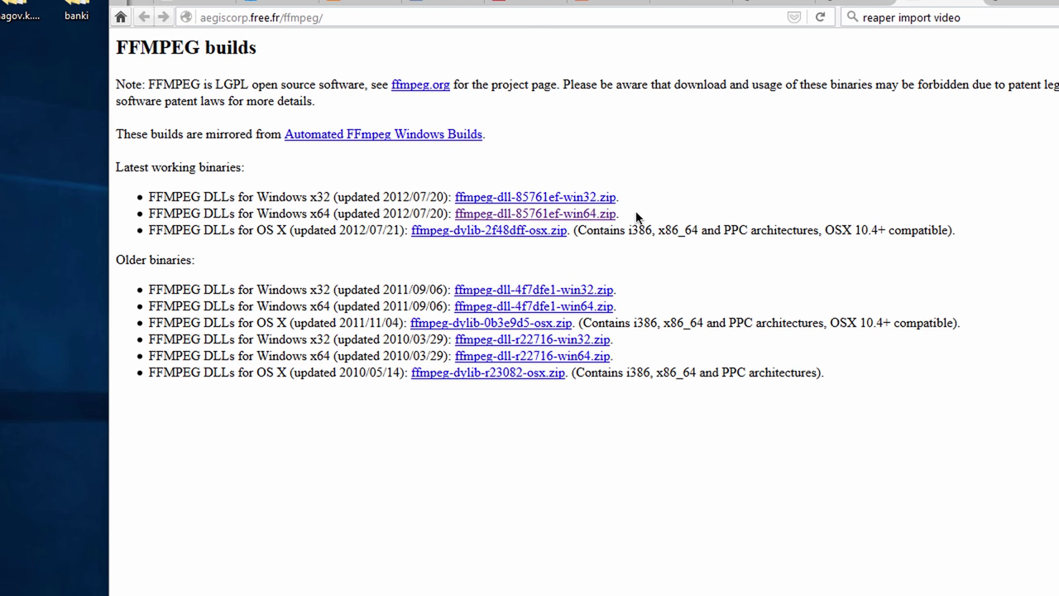
mouse_move(536, 209)
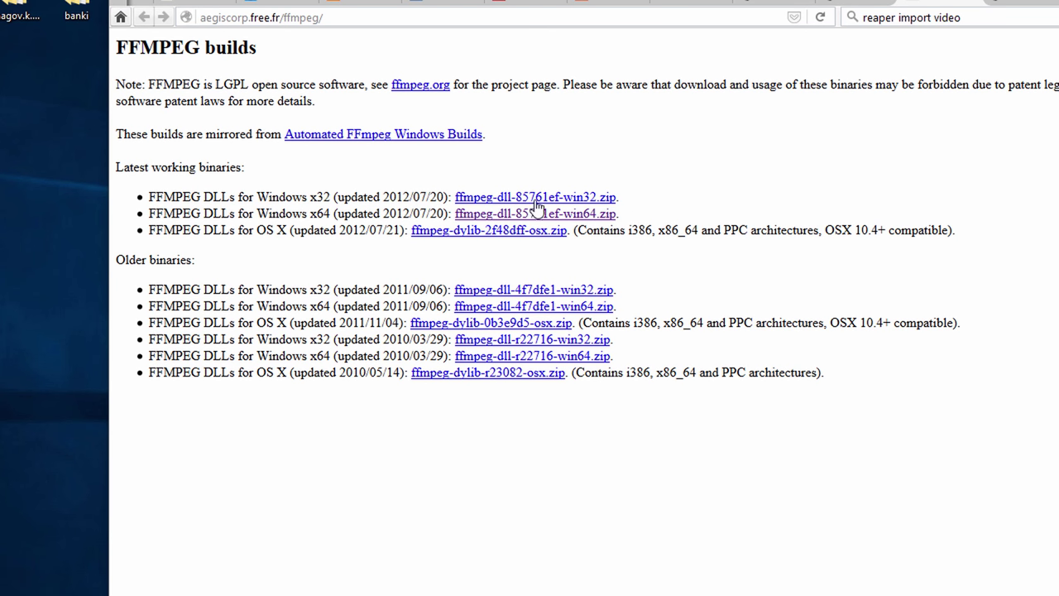
mouse_move(271, 193)
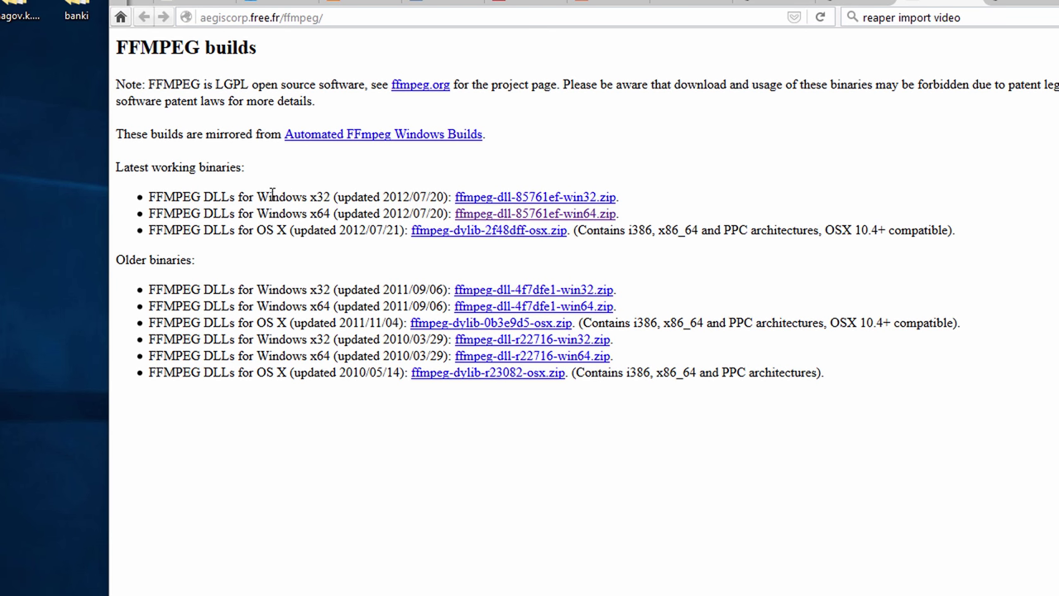
mouse_move(484, 224)
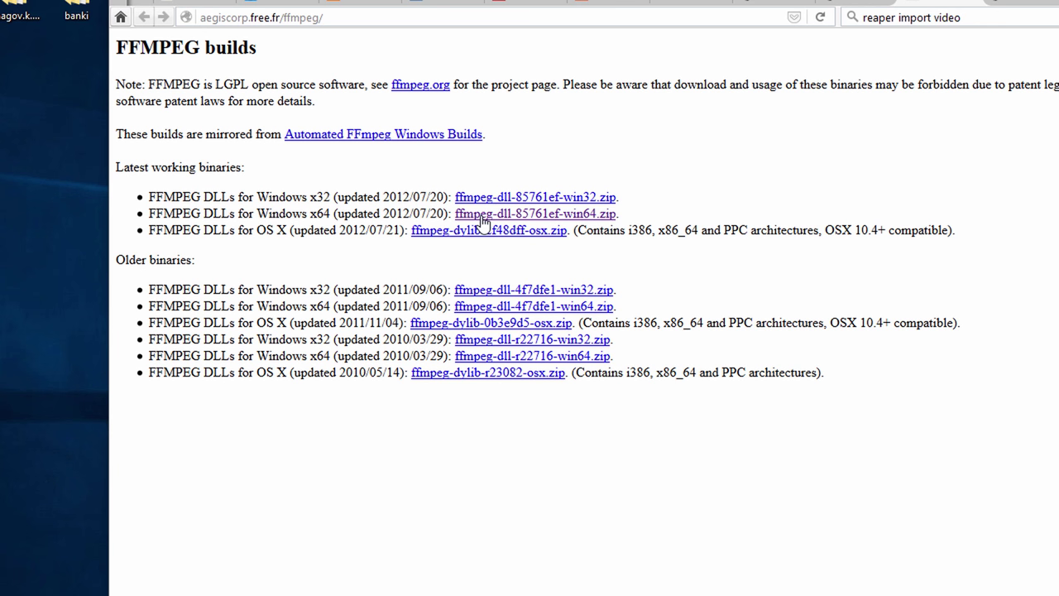
mouse_move(319, 219)
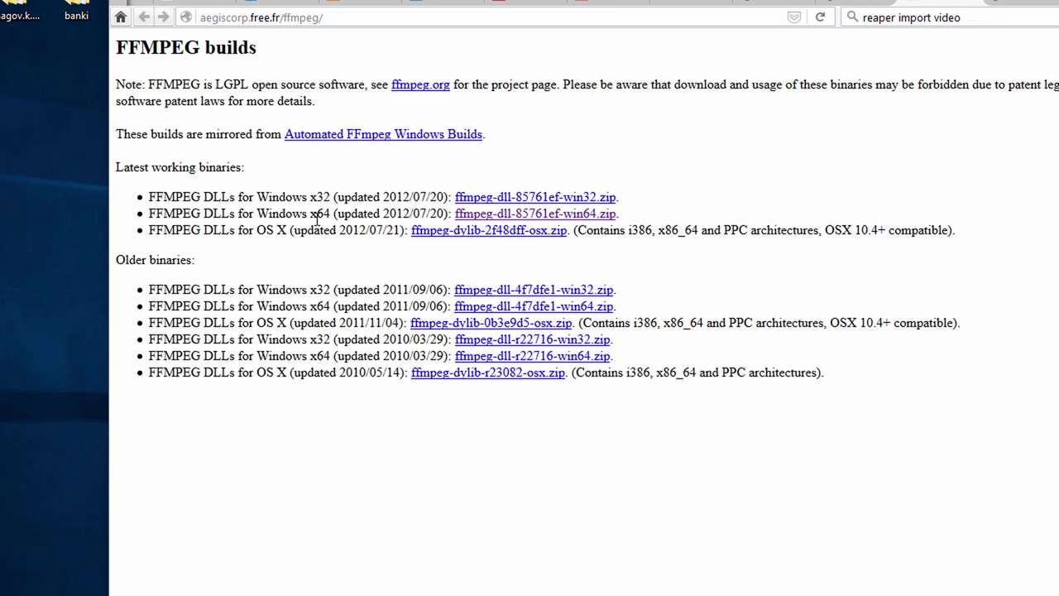
mouse_move(338, 249)
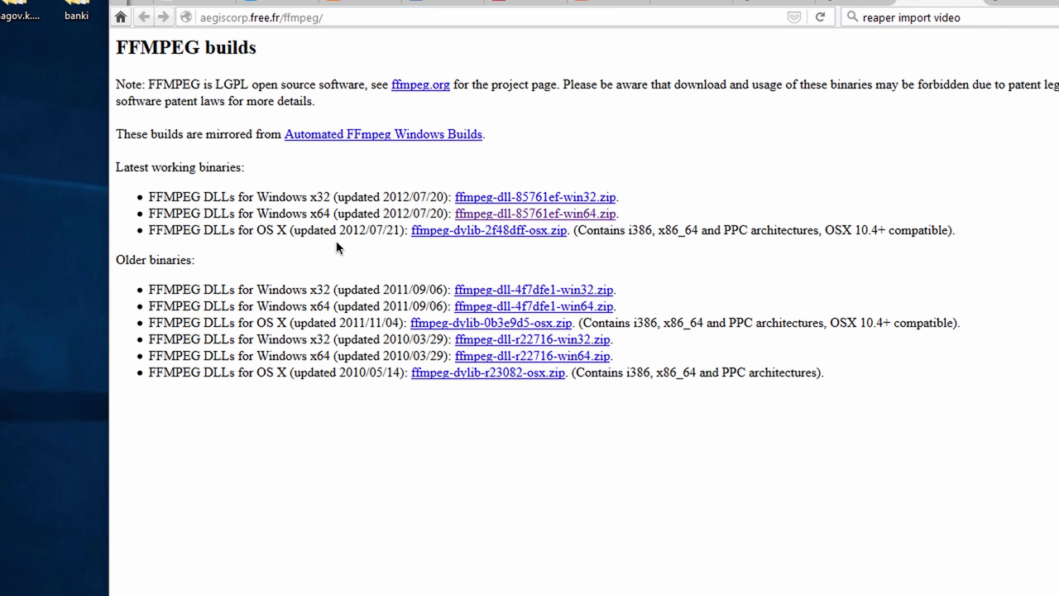
mouse_move(505, 213)
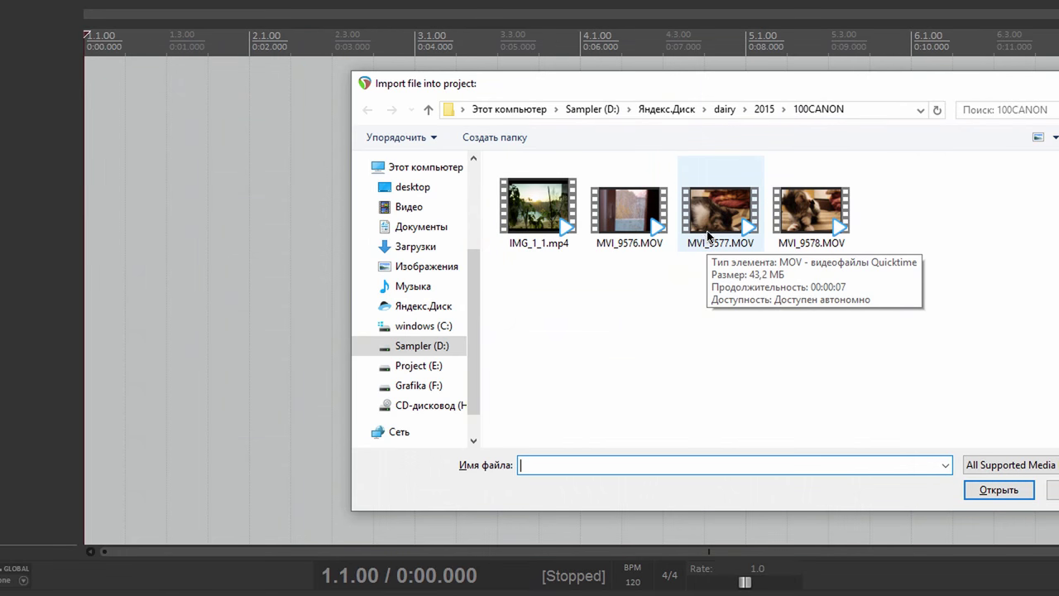
double_click(720, 203)
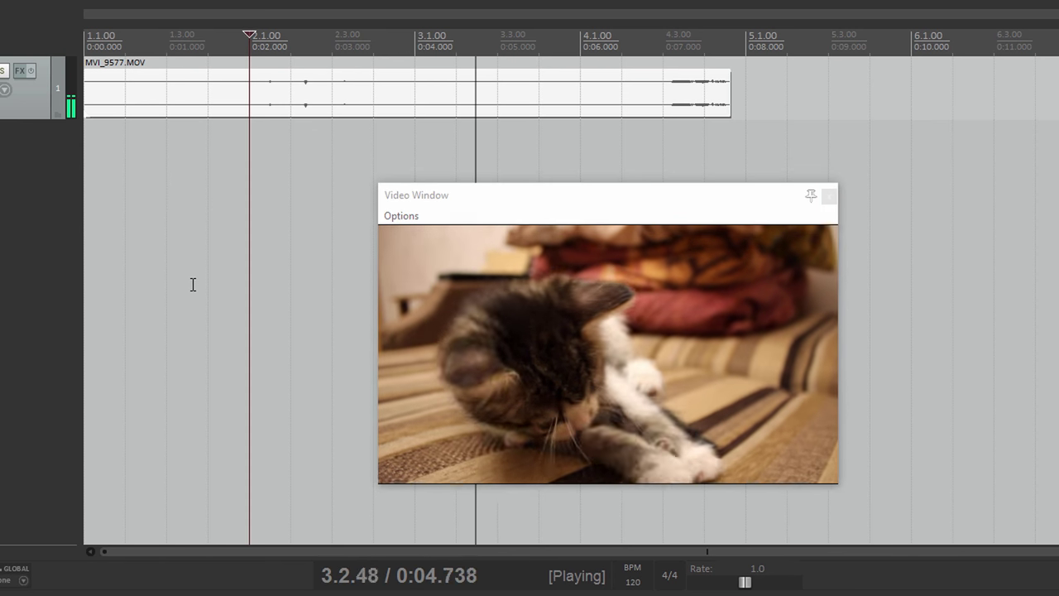
Drag the Video Window showing the kitten footage aside
drag(608, 196, 544, 208)
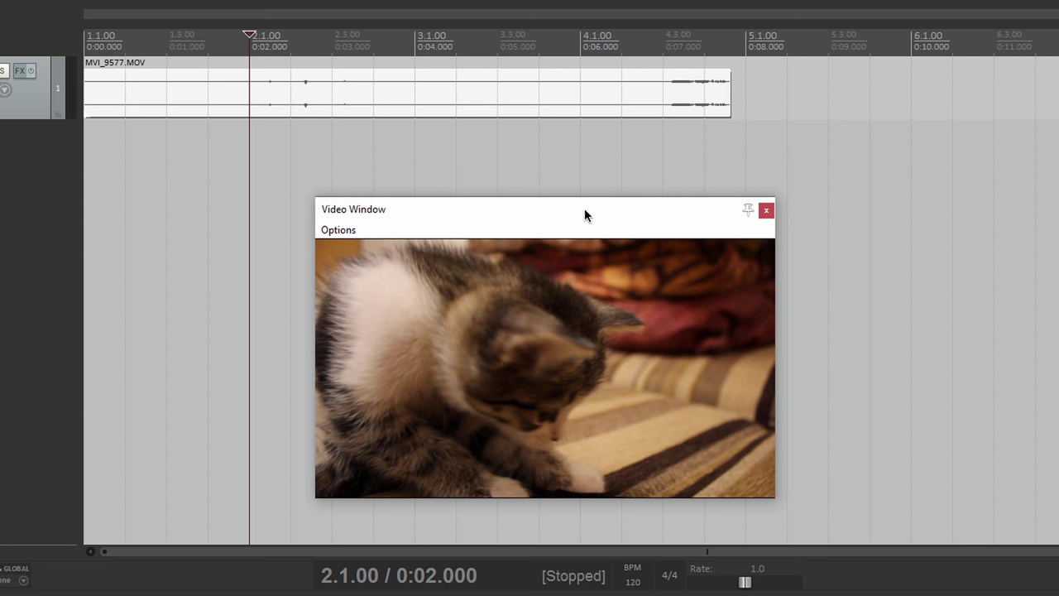